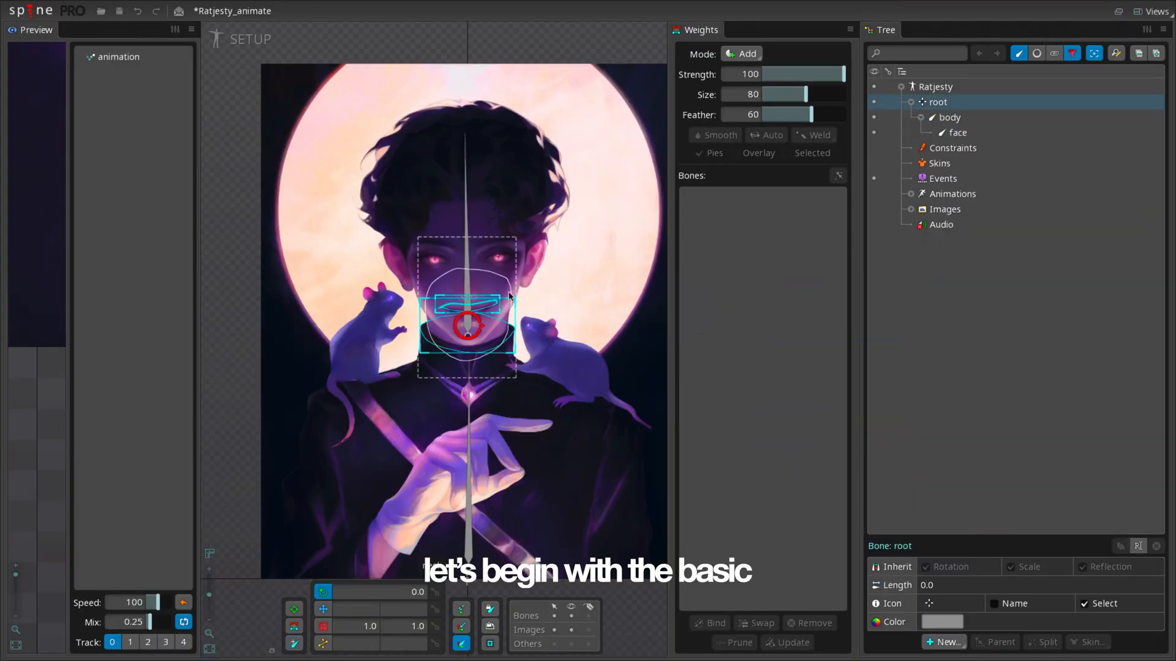
Parent an image attachment under its bone in Ratjesty's hierarchy.
left_click(957, 200)
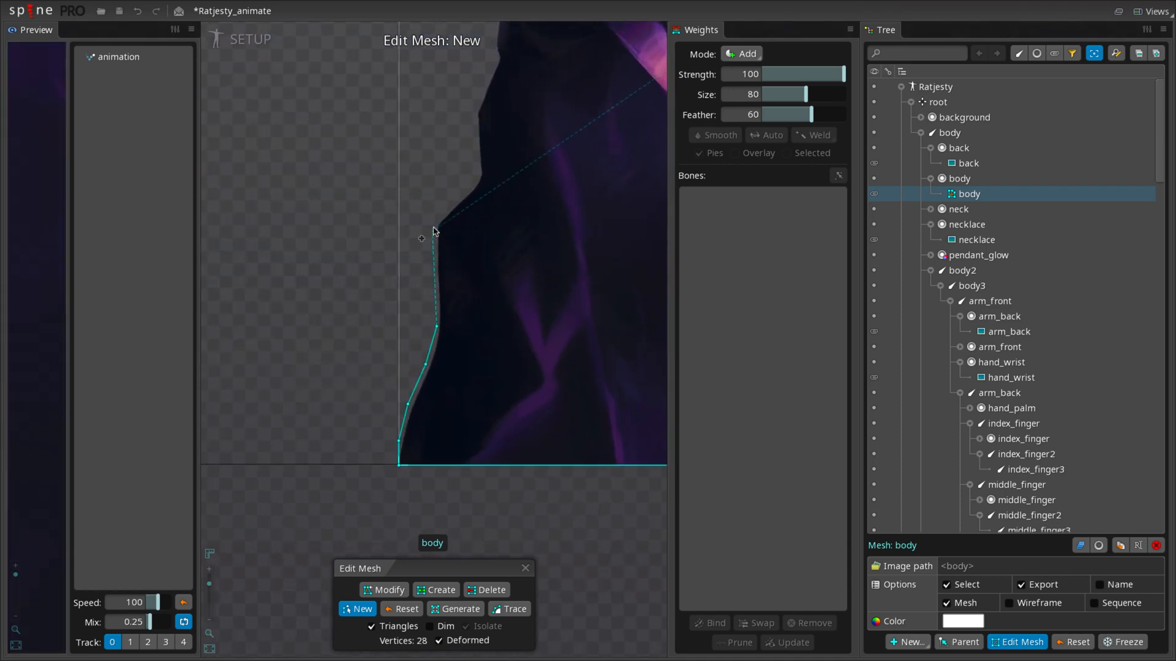
Switch the body mesh to Modify mode to add interior vertices at neck and chest.
left_click(384, 589)
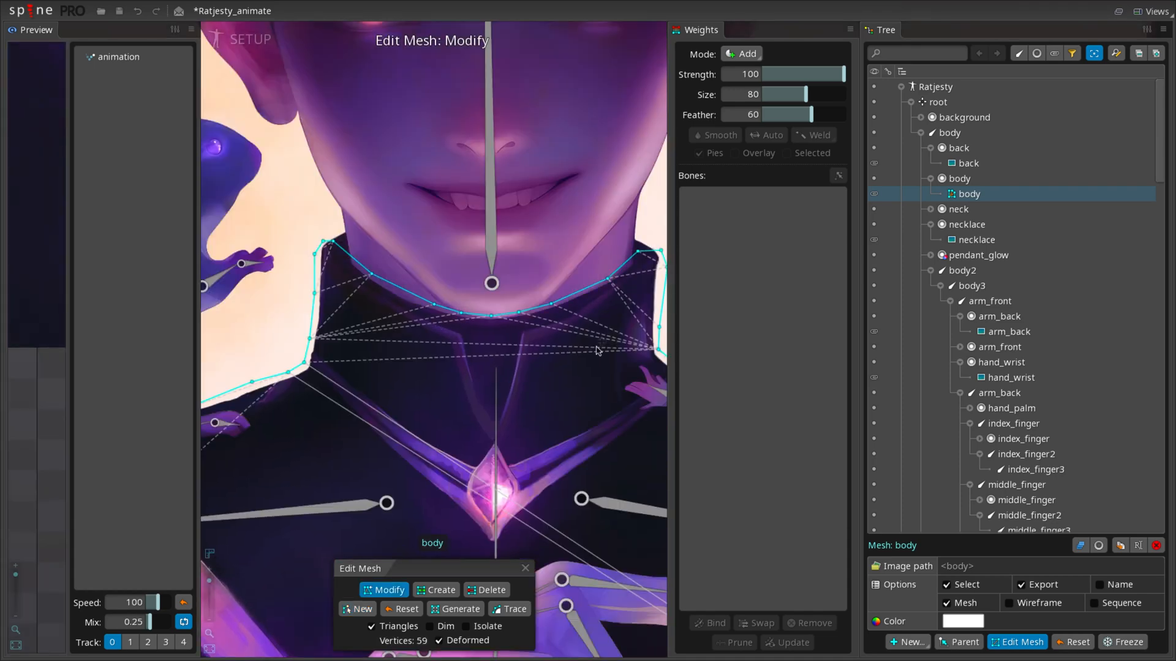
left_click(440, 591)
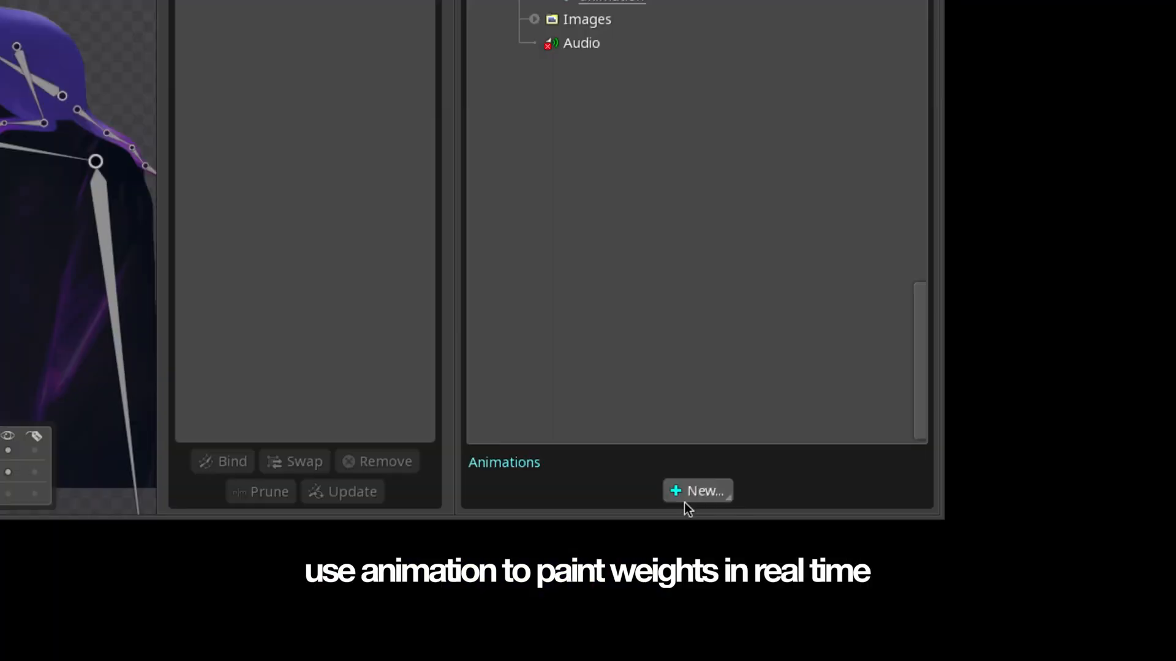
Create a new animation named 'neck' for testing weights in real time.
left_click(697, 490)
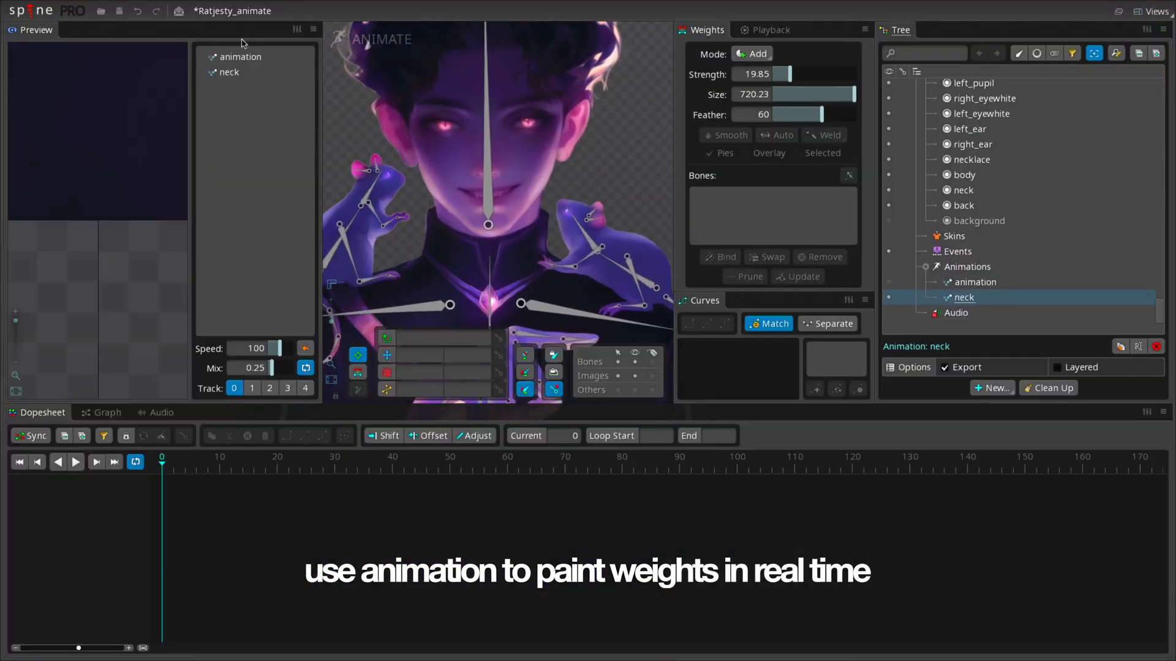